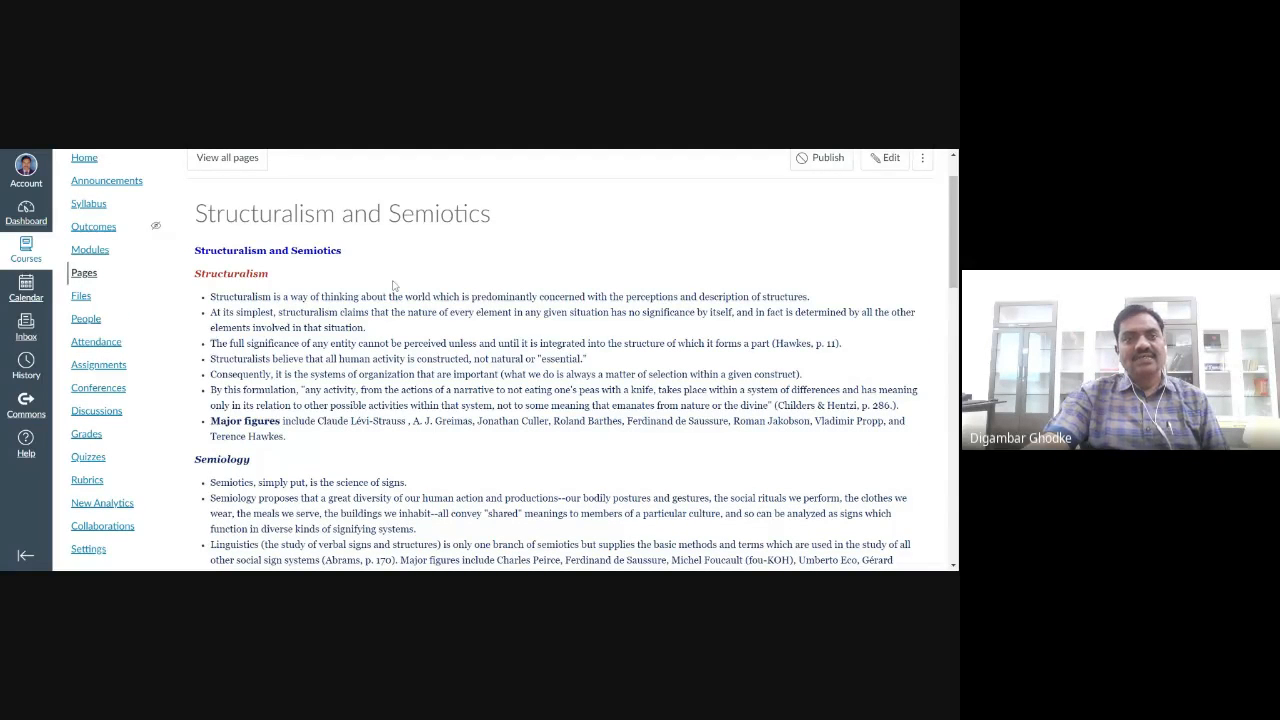
scroll("down", 3)
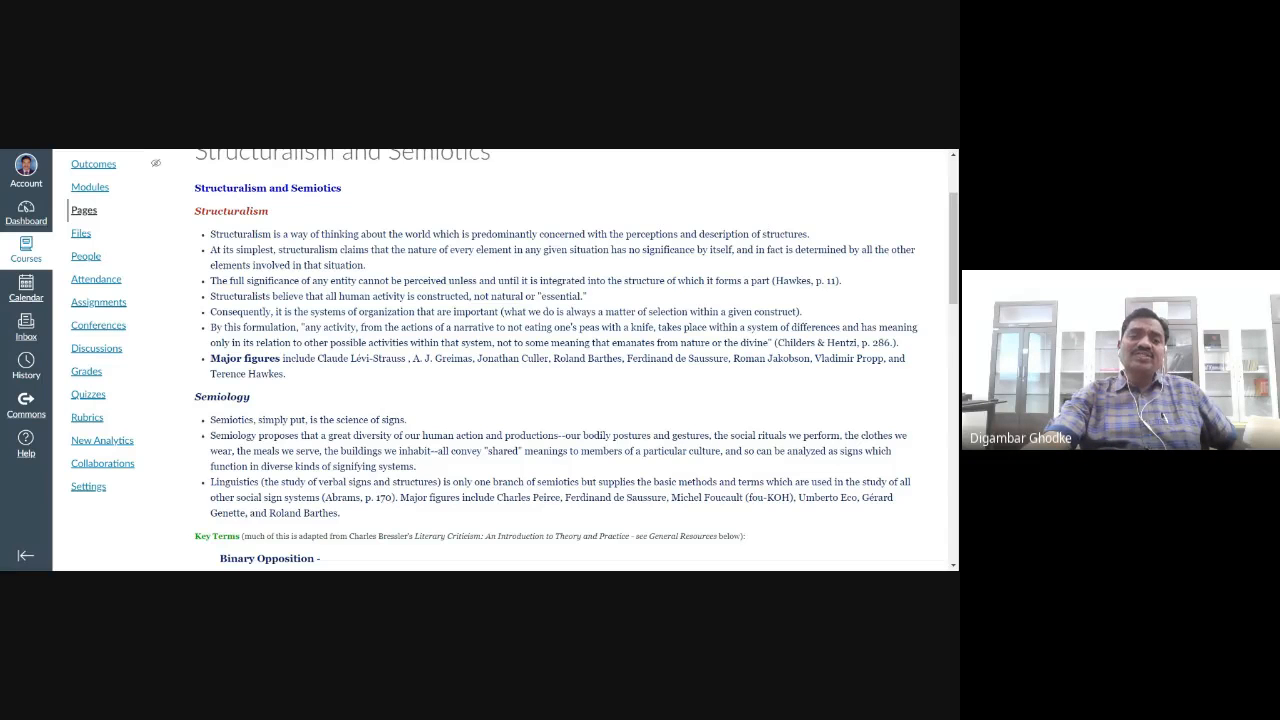
scroll("down", 3)
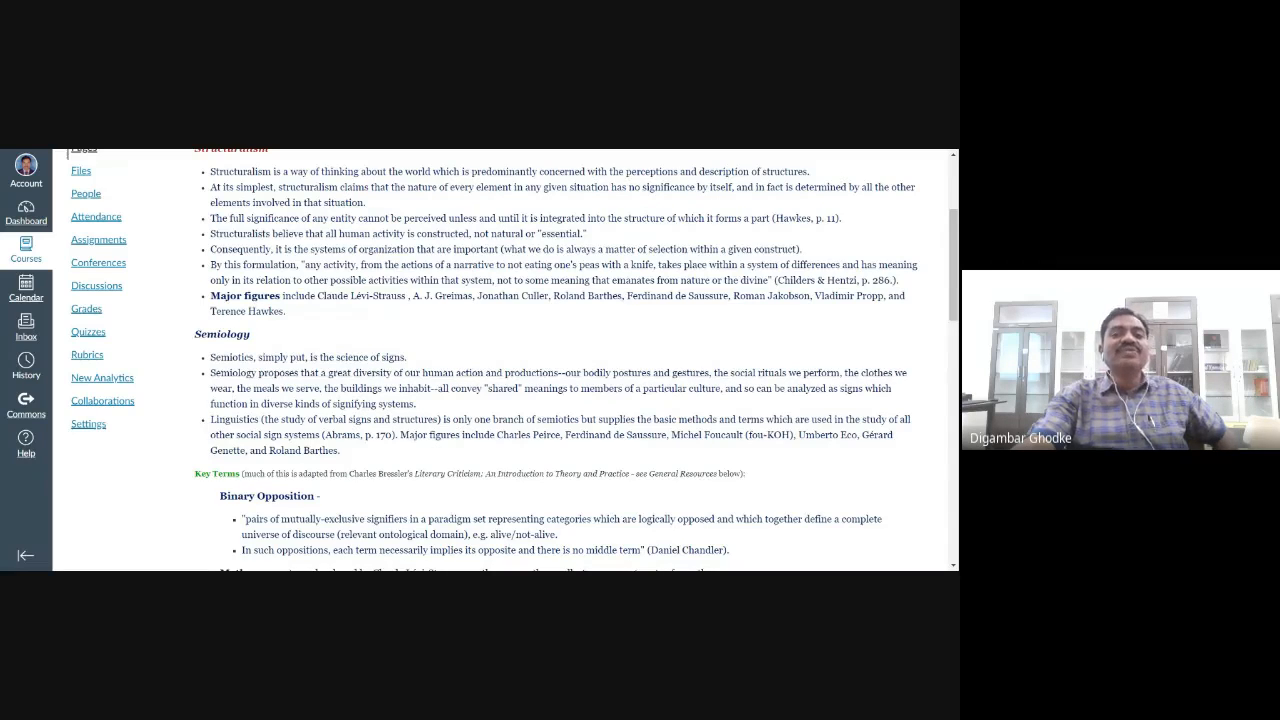
scroll("down", 3)
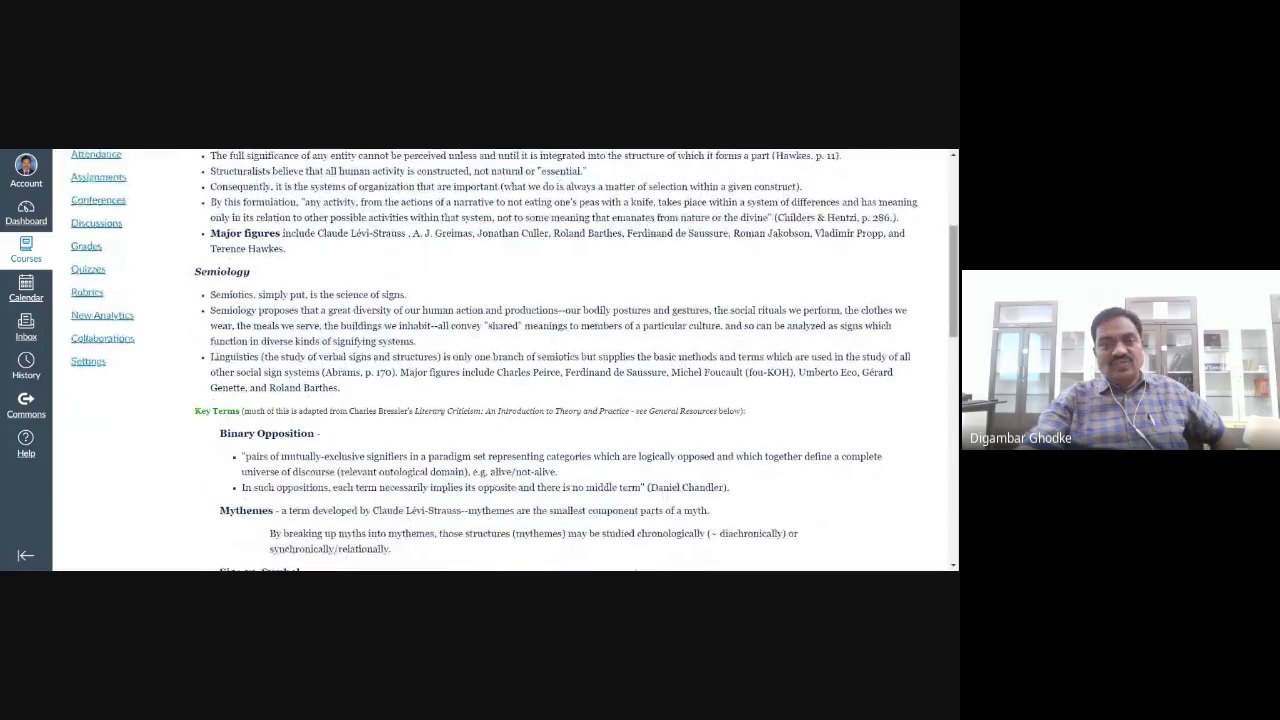
scroll("down", 3)
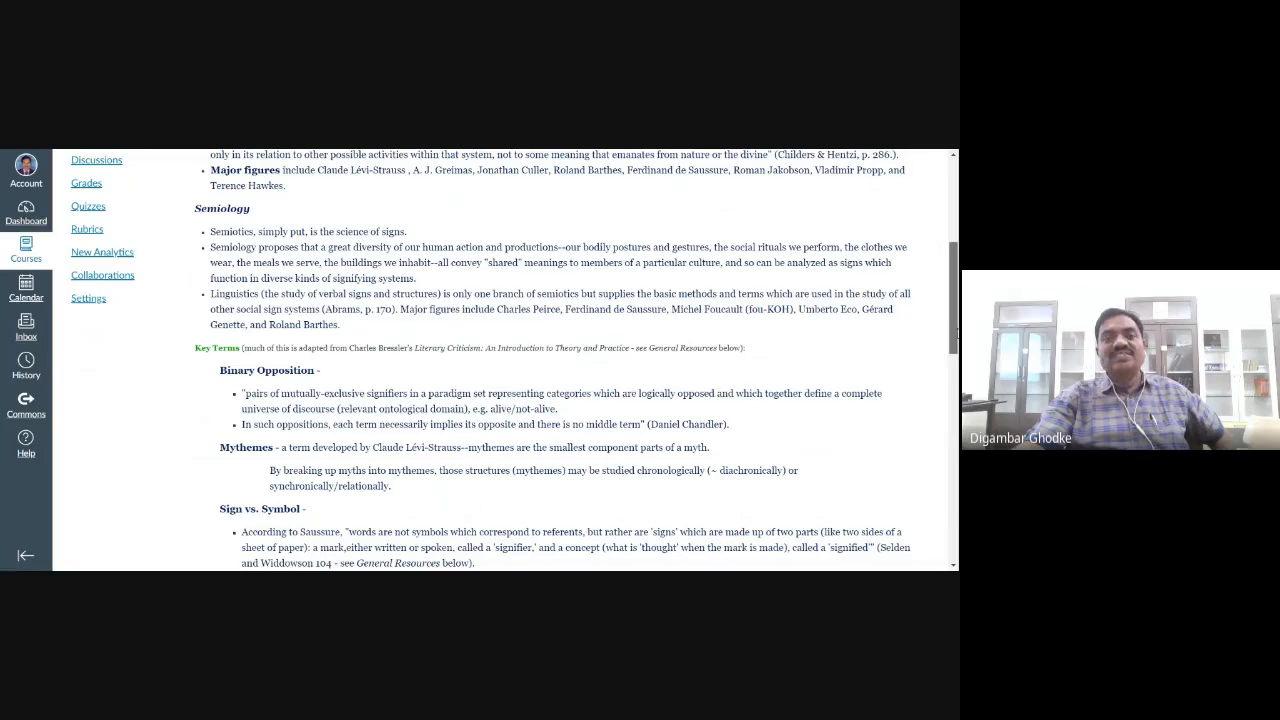
scroll("down", 3)
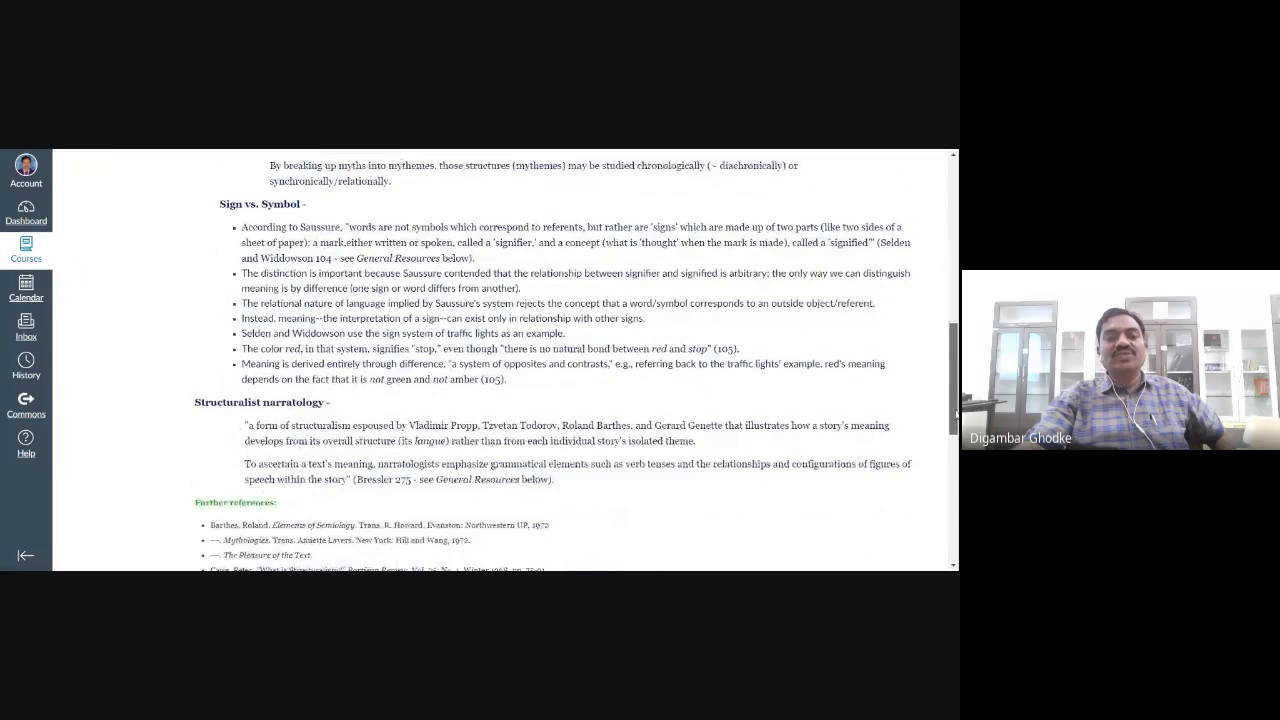
scroll("up", 3)
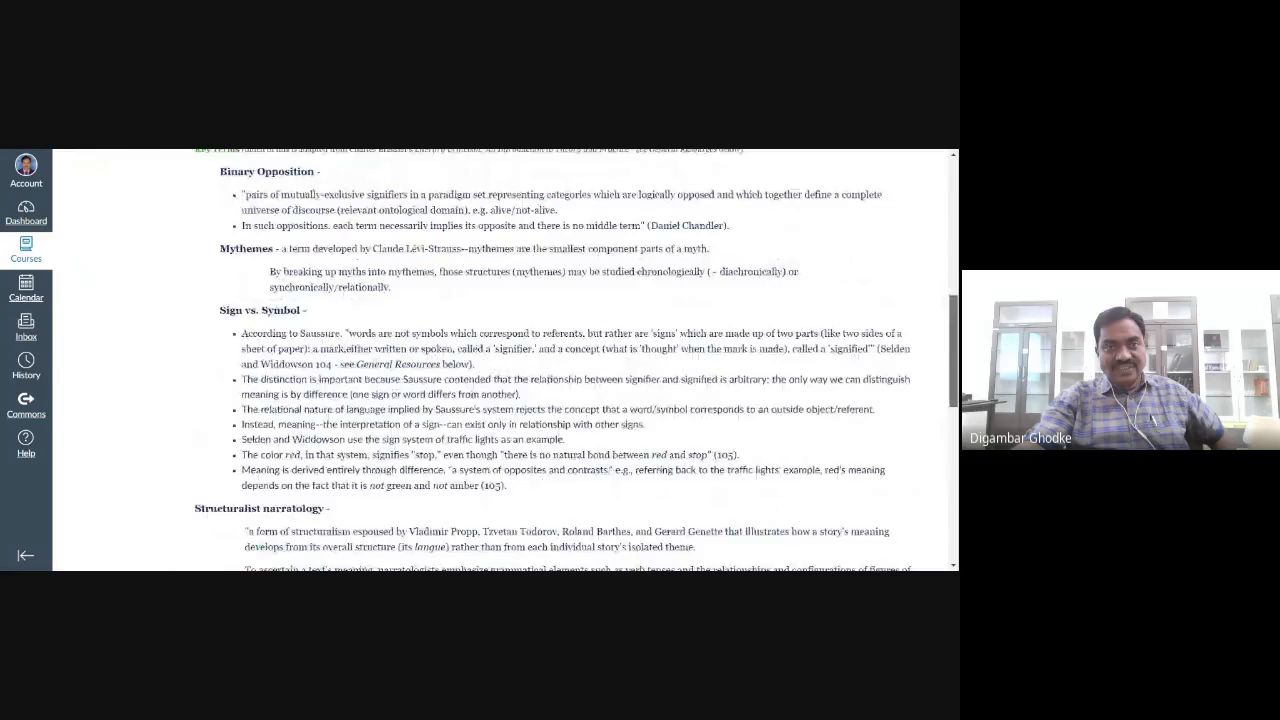
scroll("up", 3)
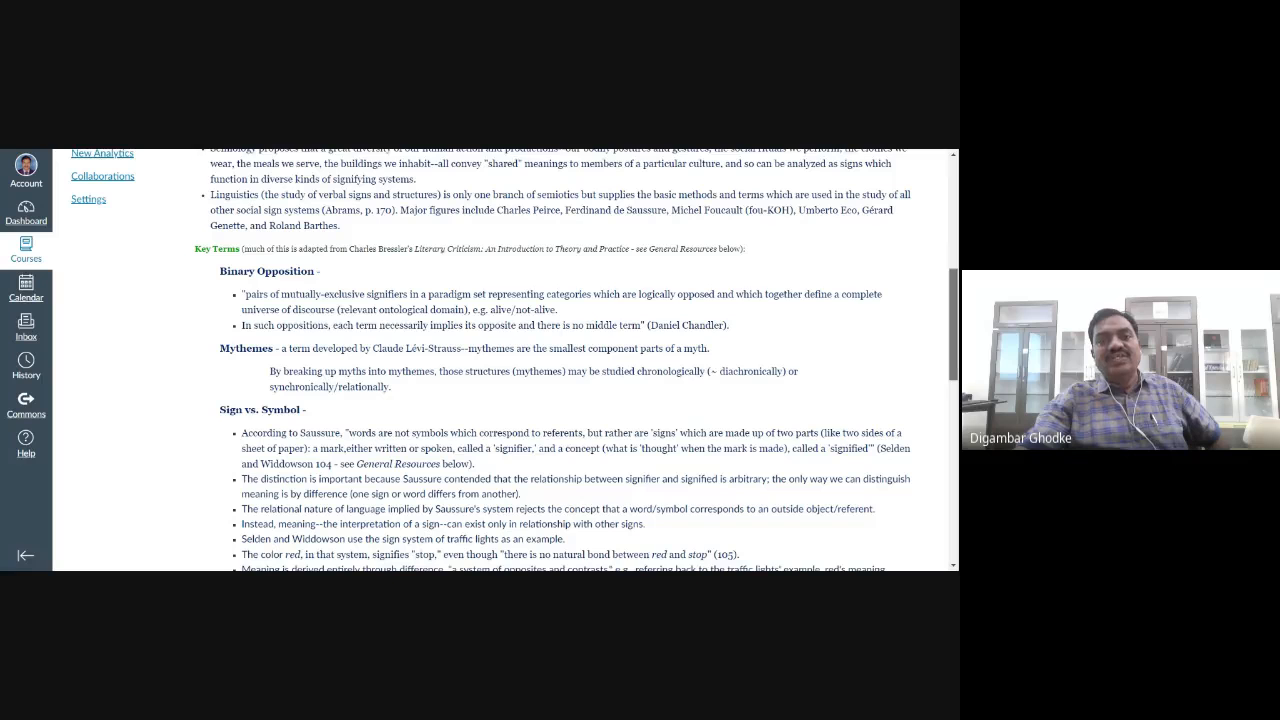
scroll("down", 3)
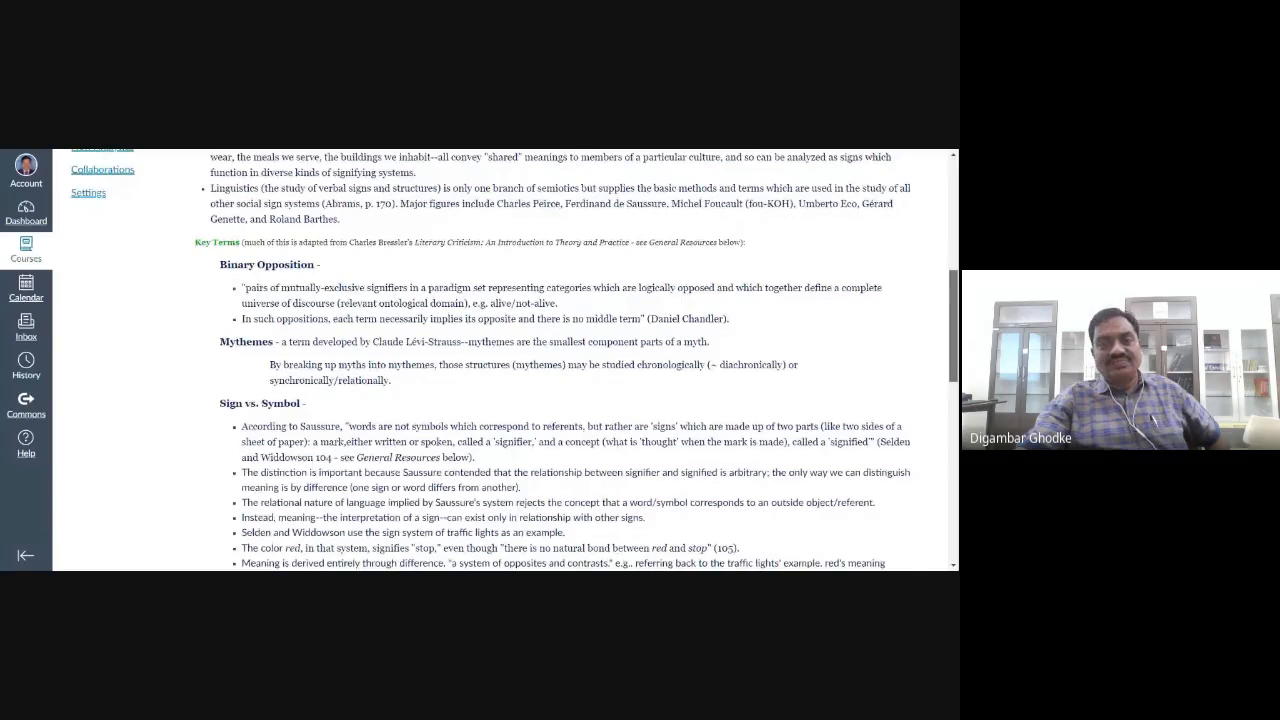
scroll("down", 3)
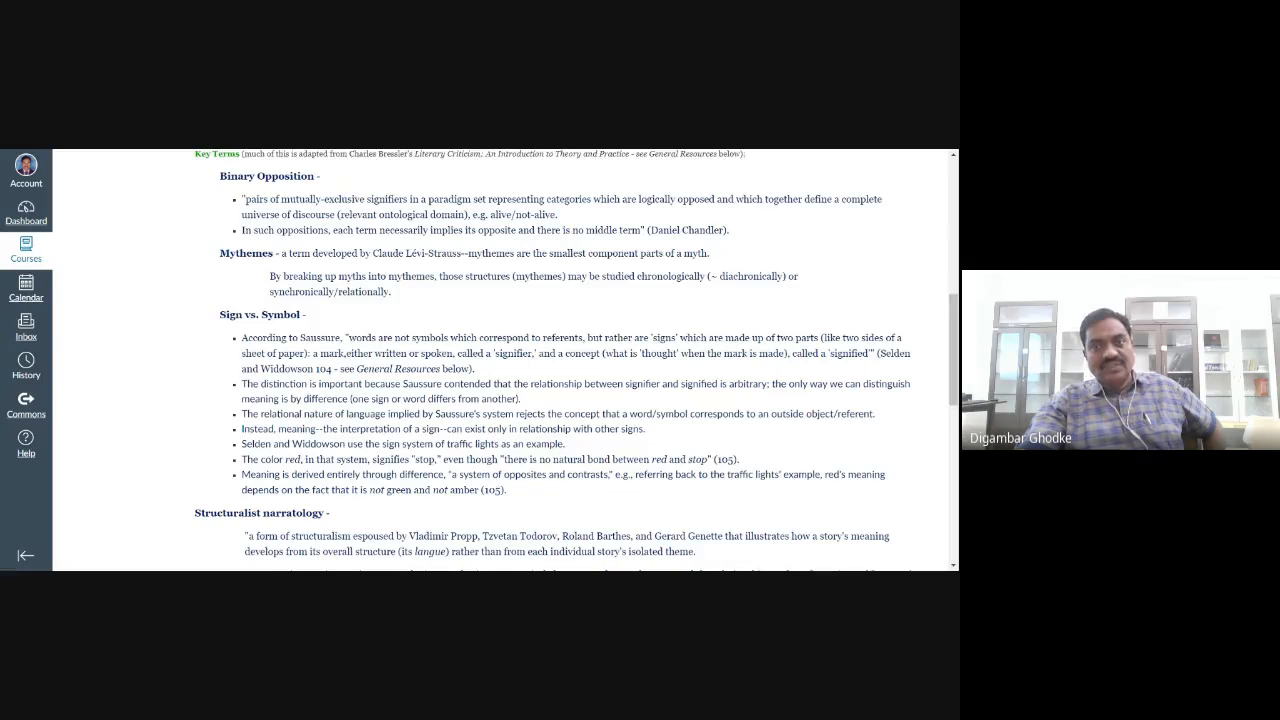
scroll("down", 3)
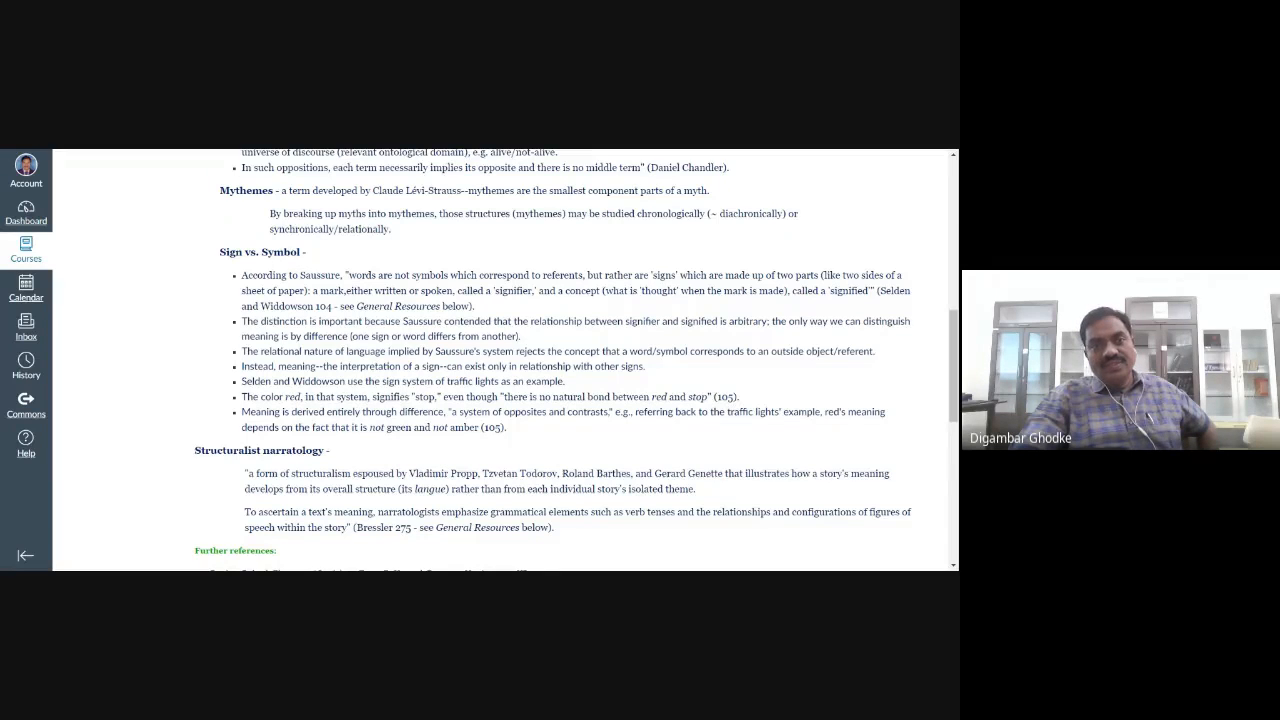
scroll("down", 3)
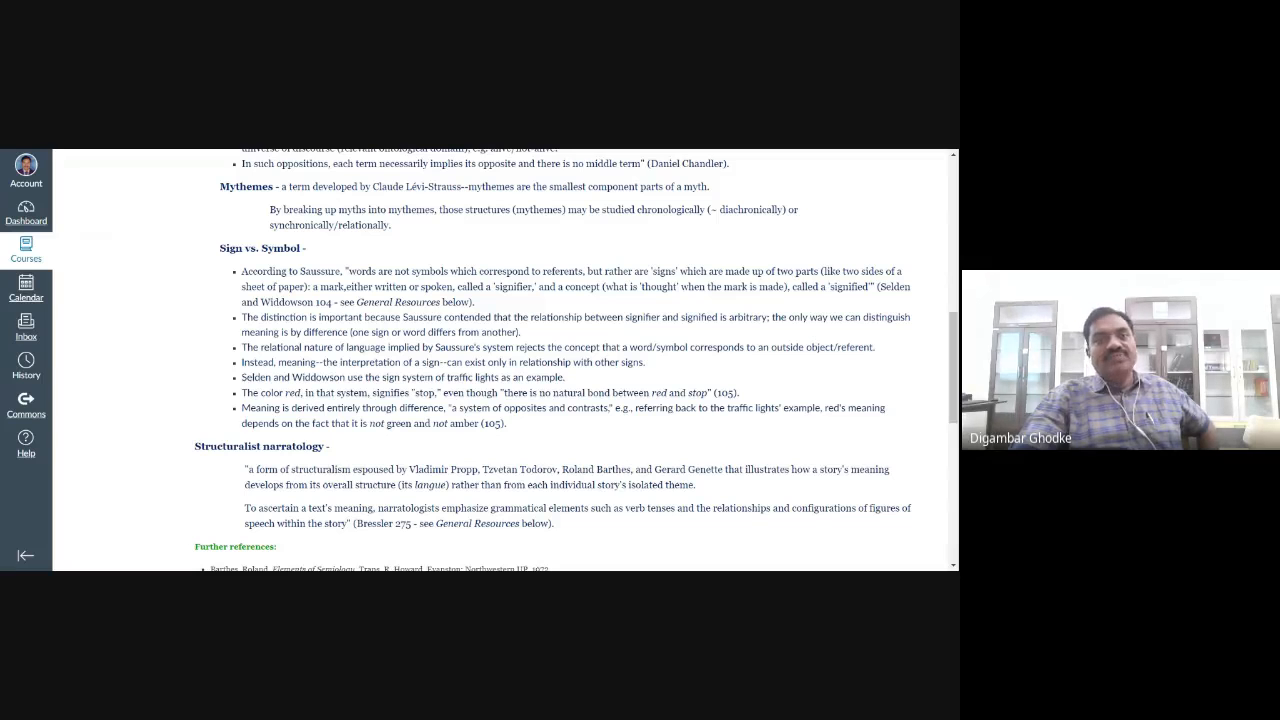
scroll("down", 3)
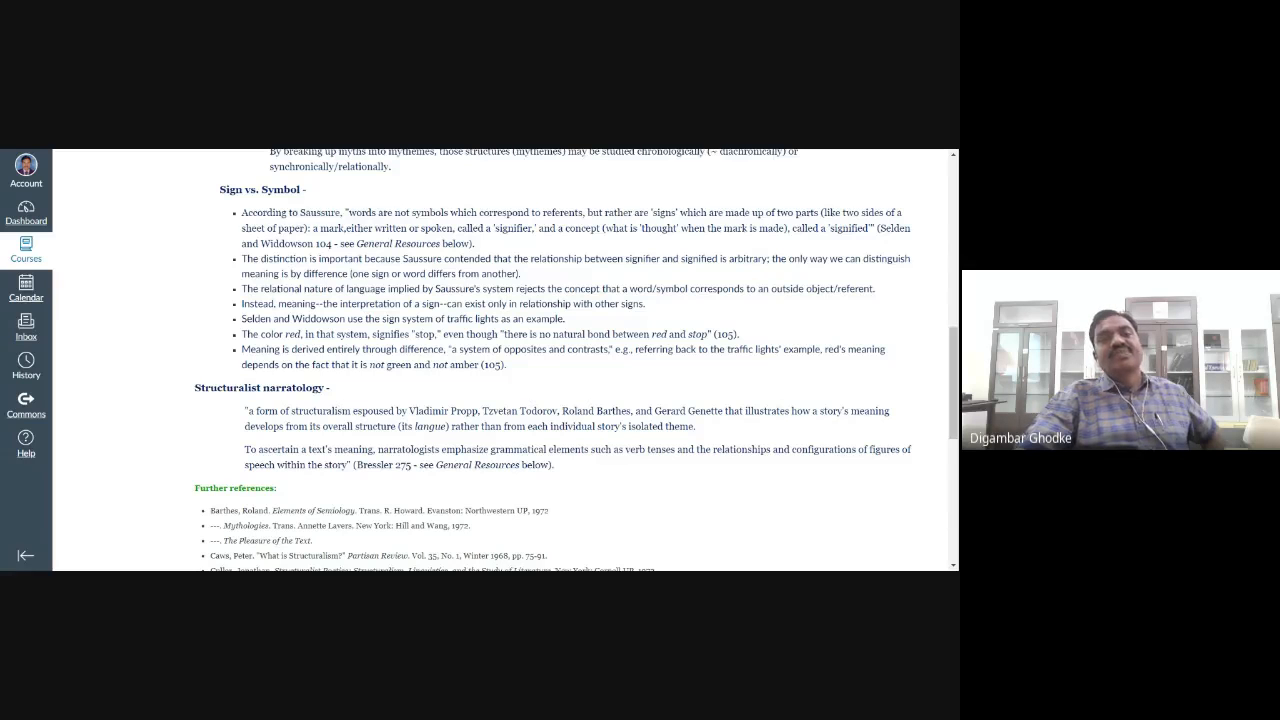
scroll("down", 3)
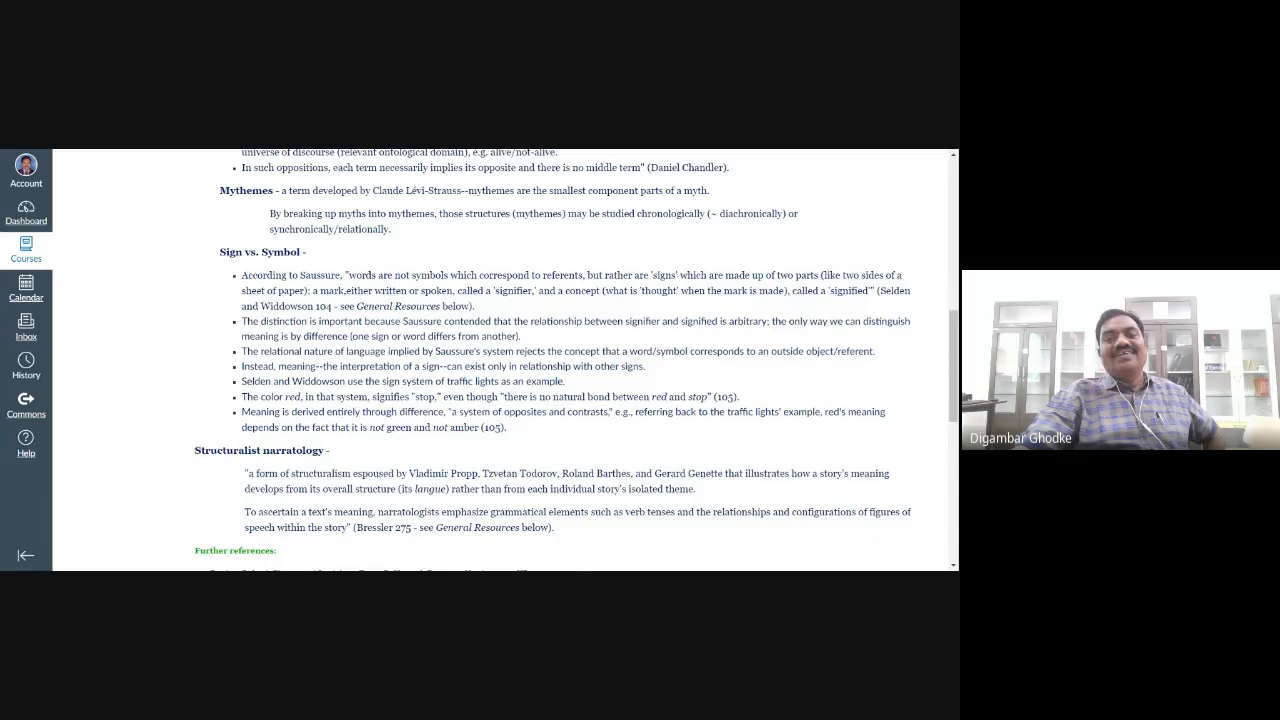
scroll("down", 3)
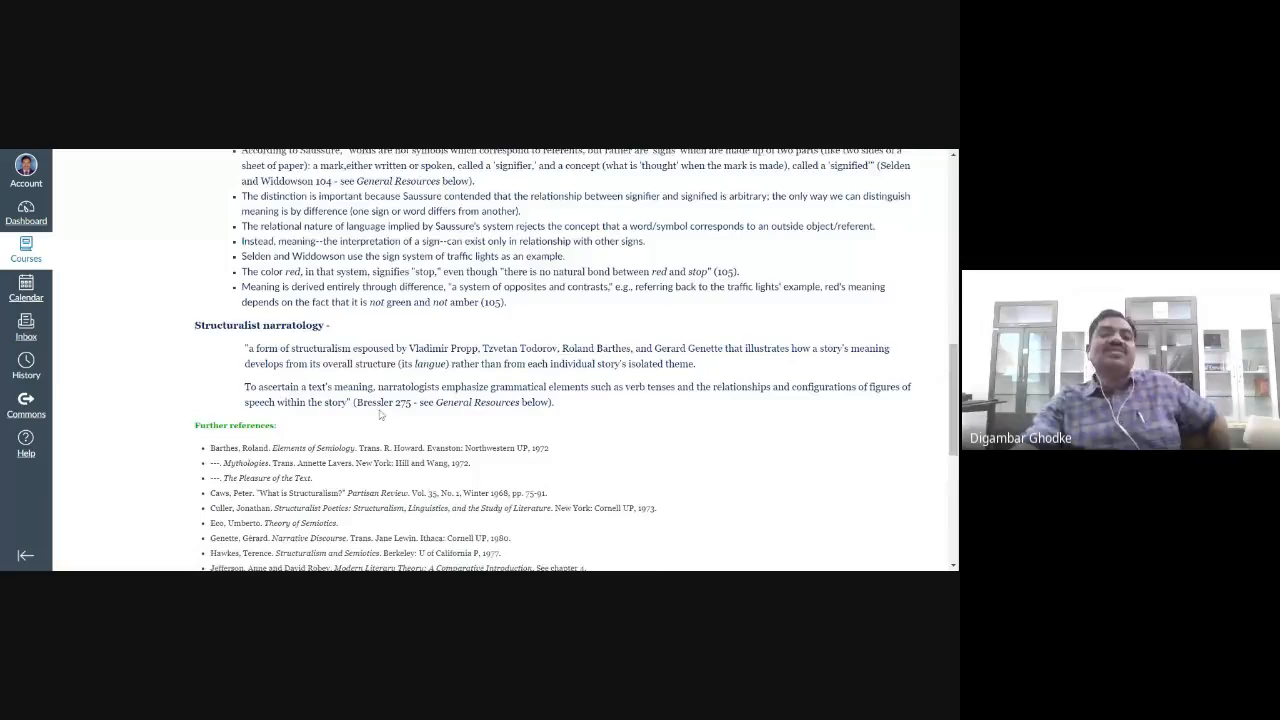
scroll("down", 3)
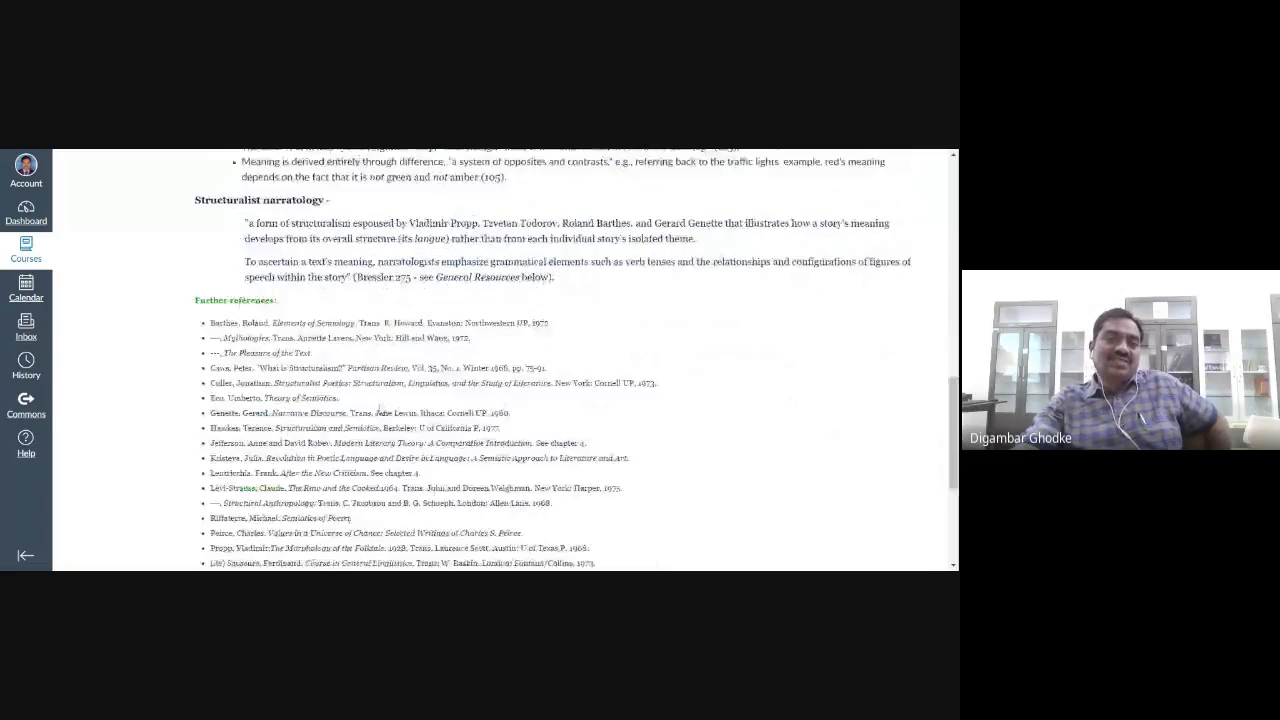